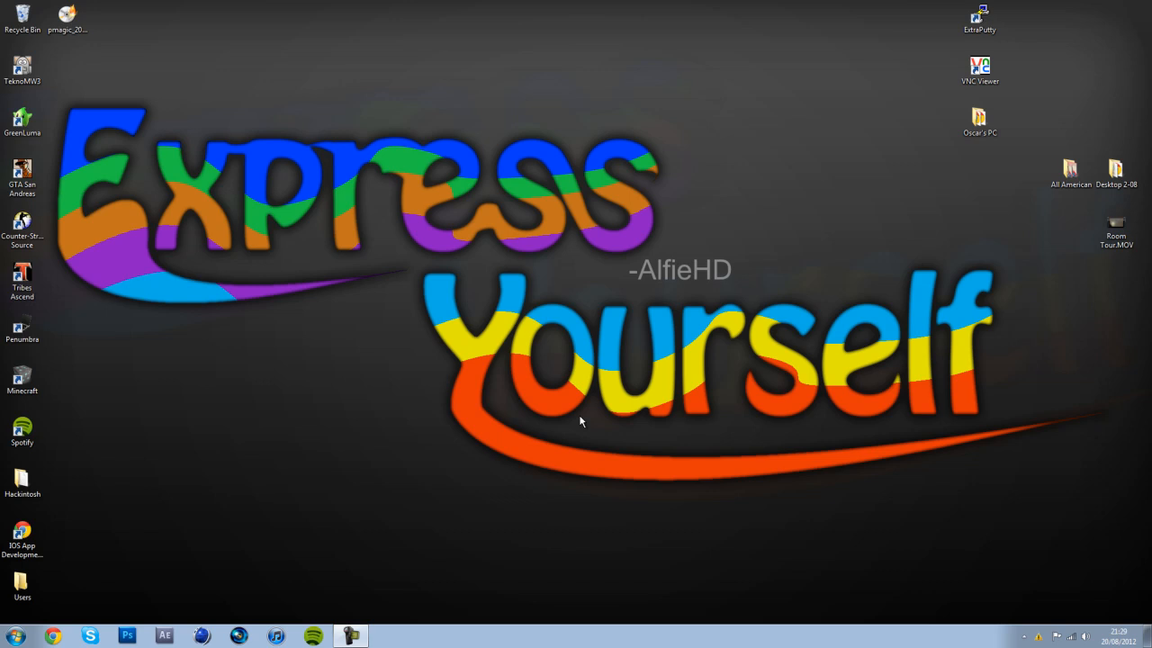
mouse_move(762, 367)
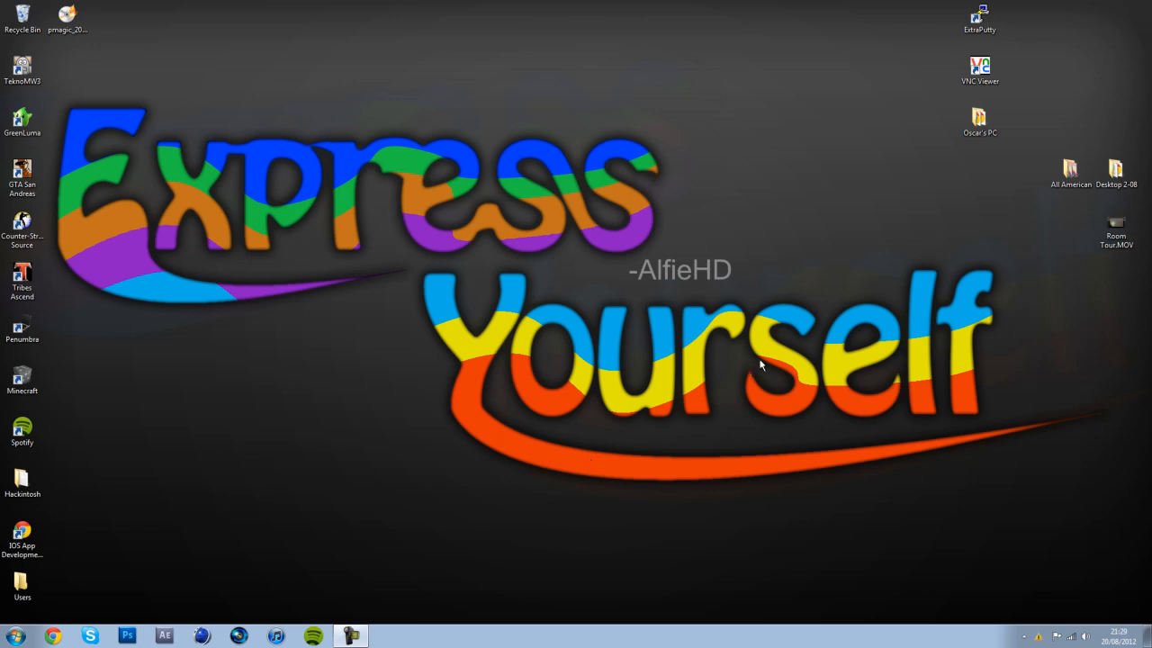
mouse_move(128, 566)
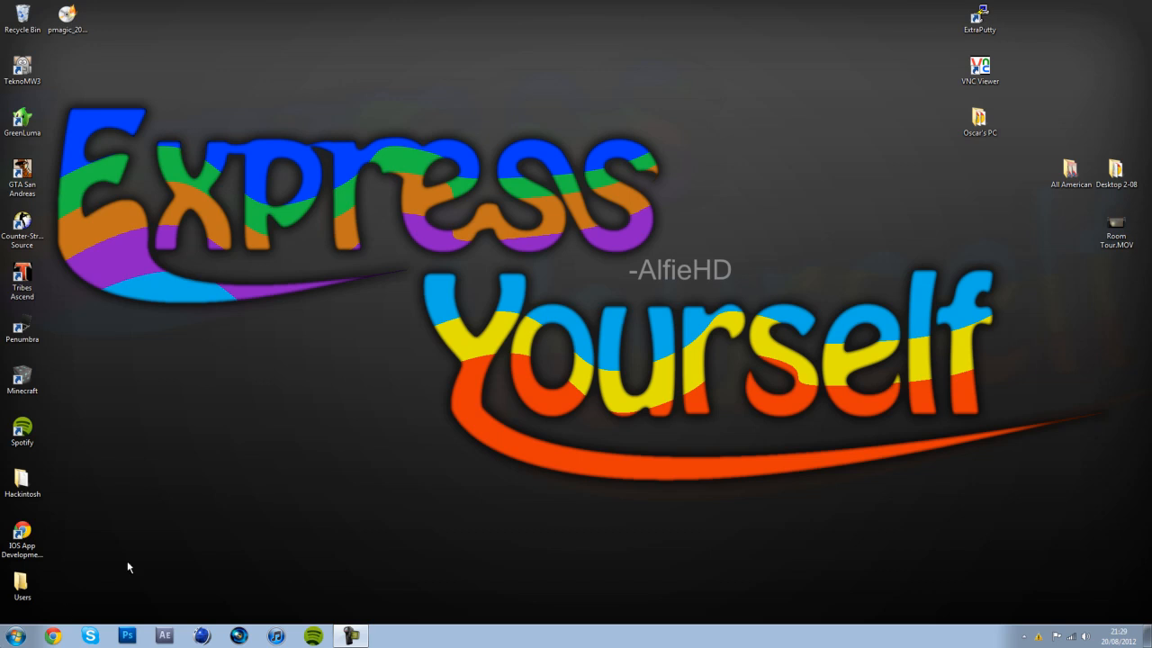
Check the computer's basic system information, then test playing the Room Tour.MOV video.
click(15, 633)
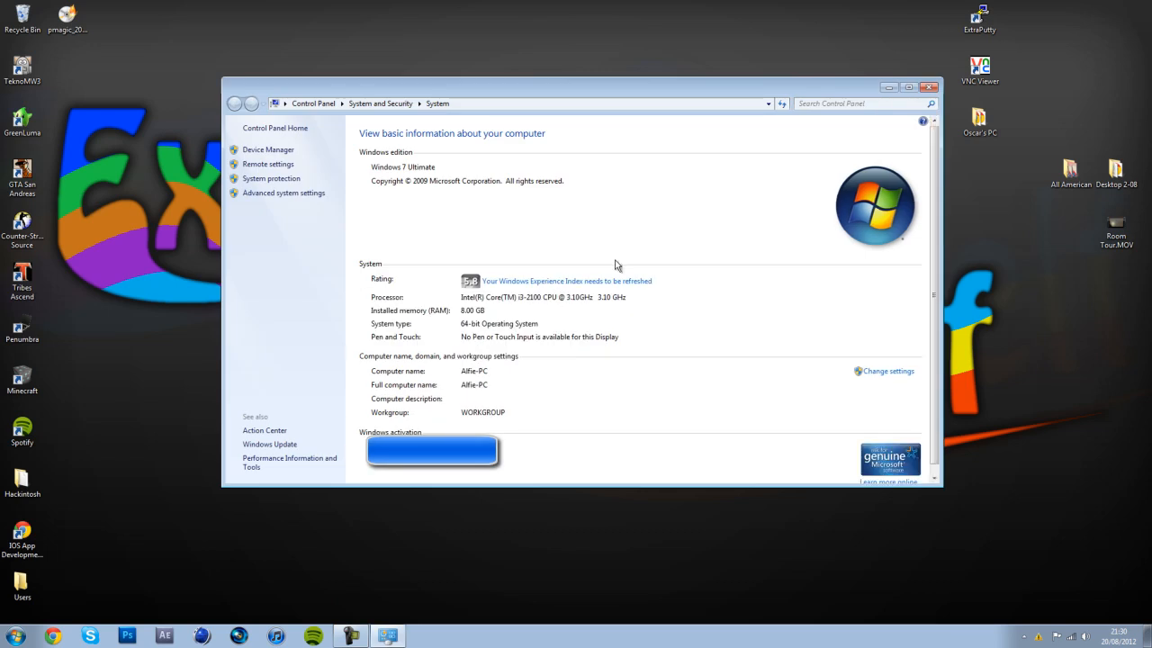
mouse_move(487, 333)
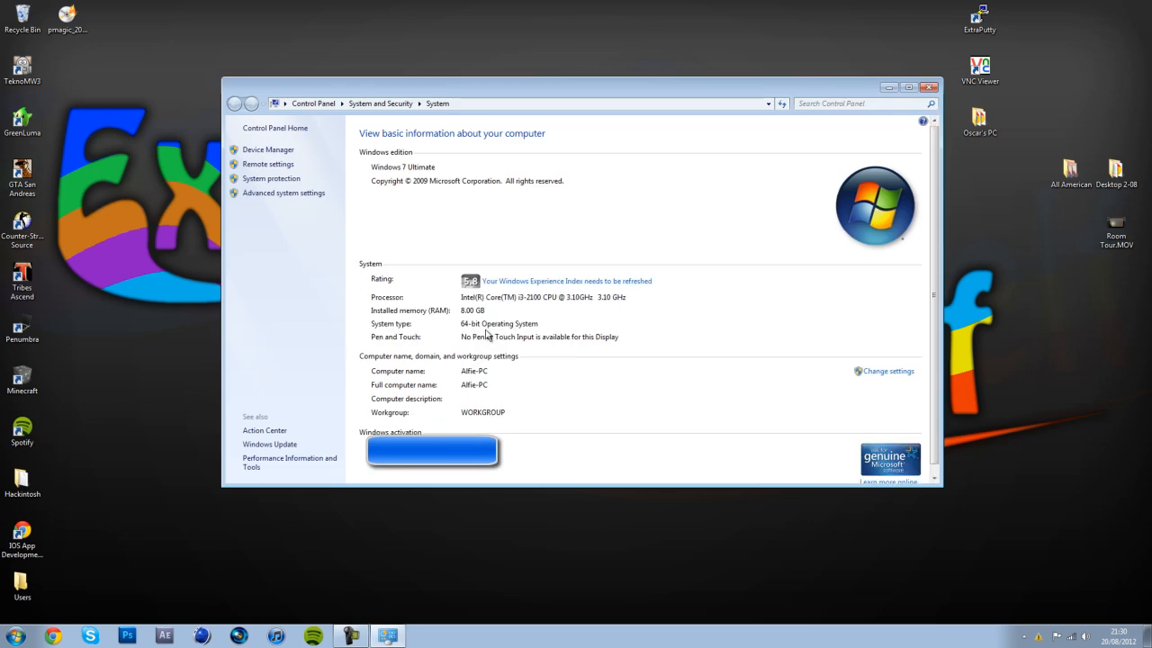
click(927, 85)
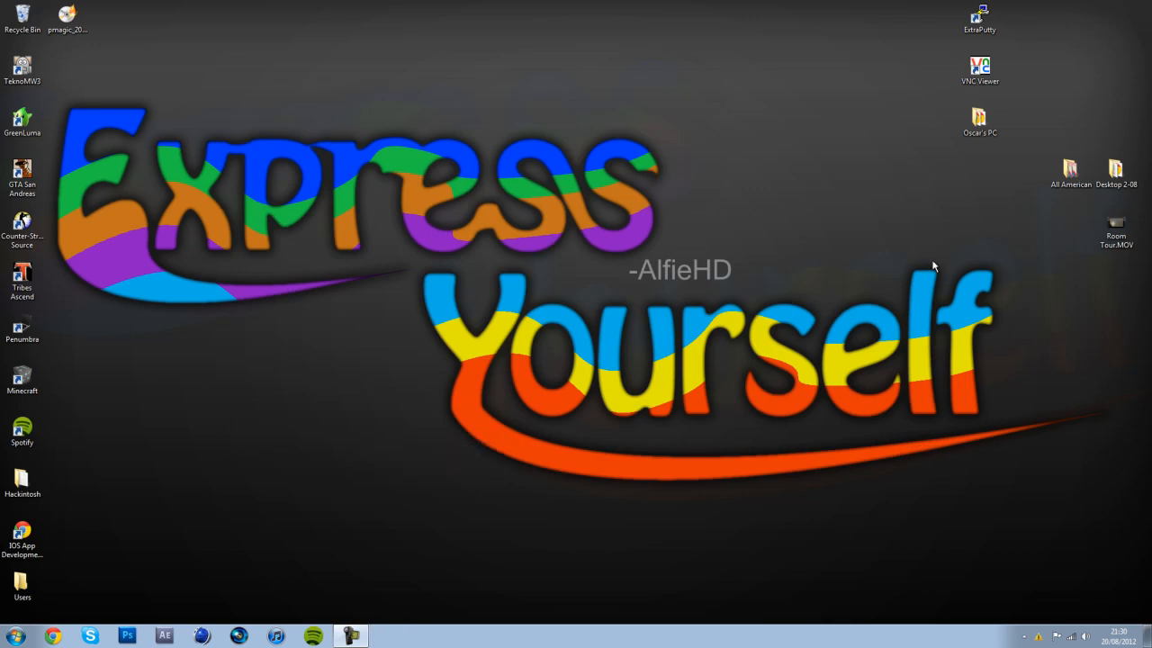
mouse_move(359, 258)
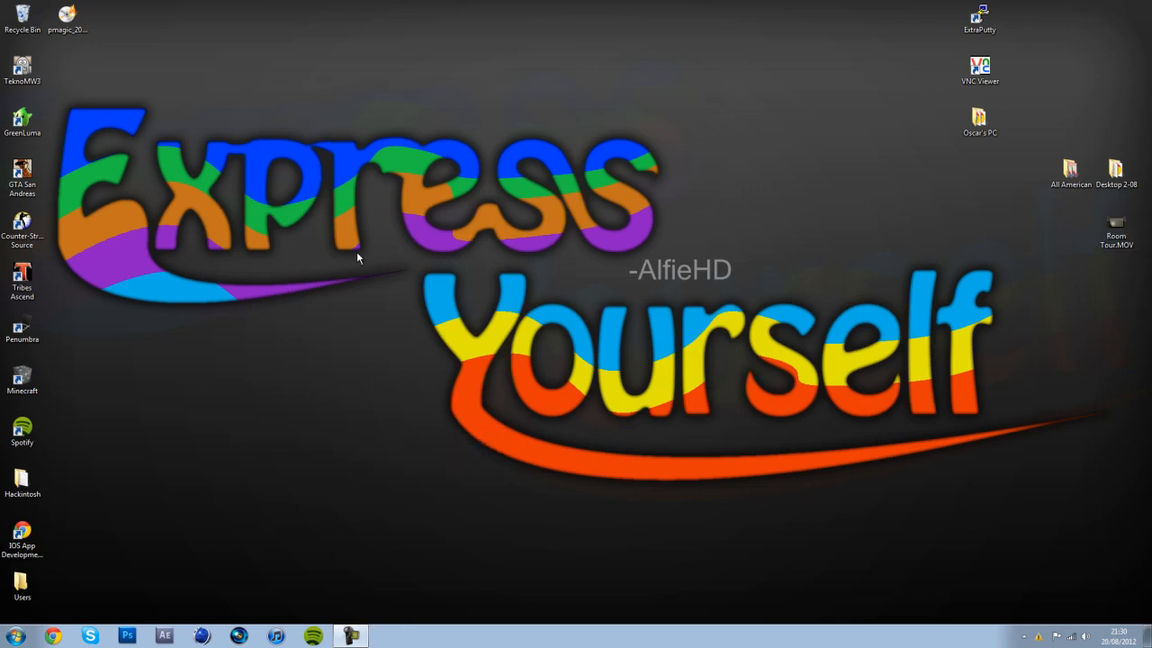
mouse_move(1056, 228)
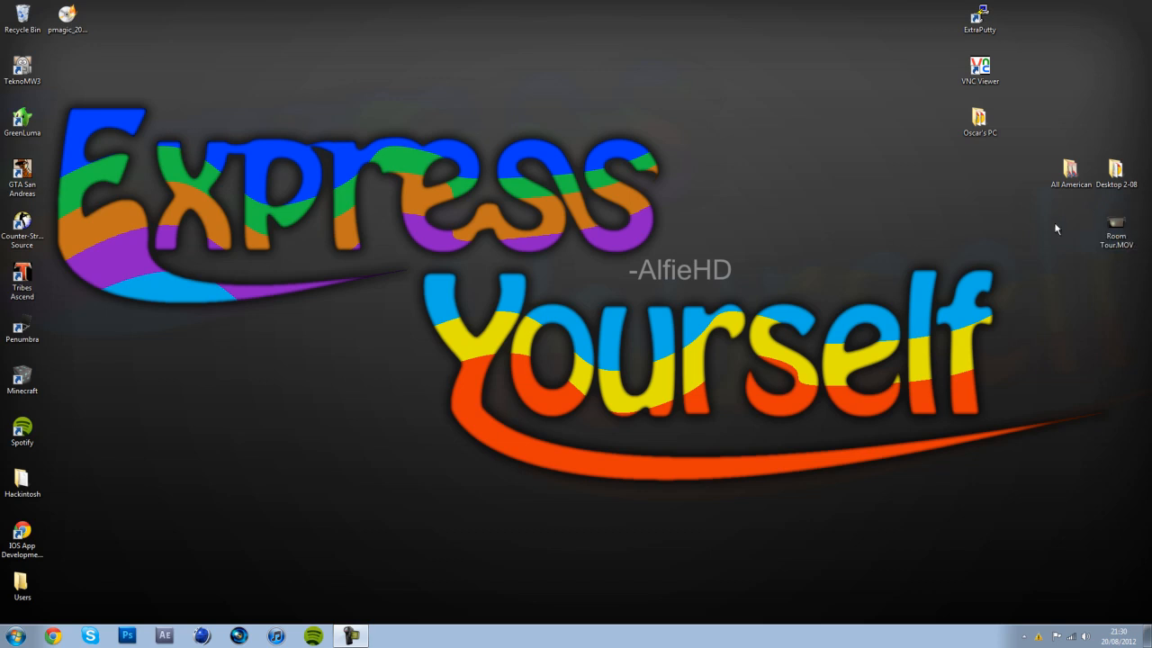
mouse_move(1065, 254)
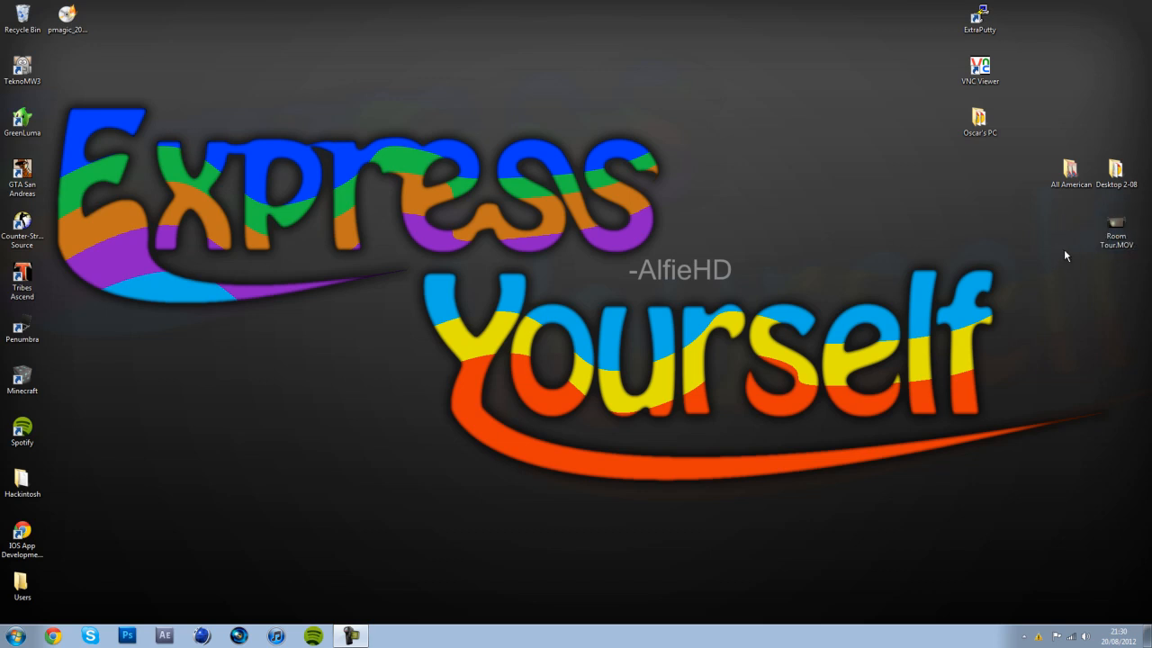
click(1116, 225)
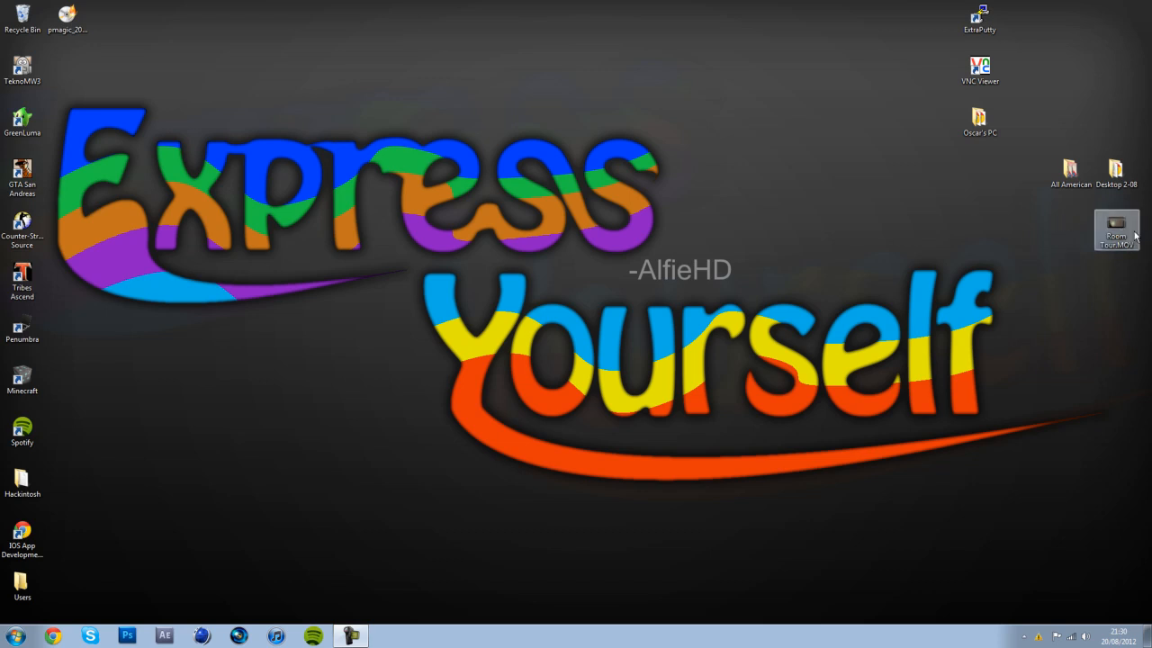
double_click(1116, 225)
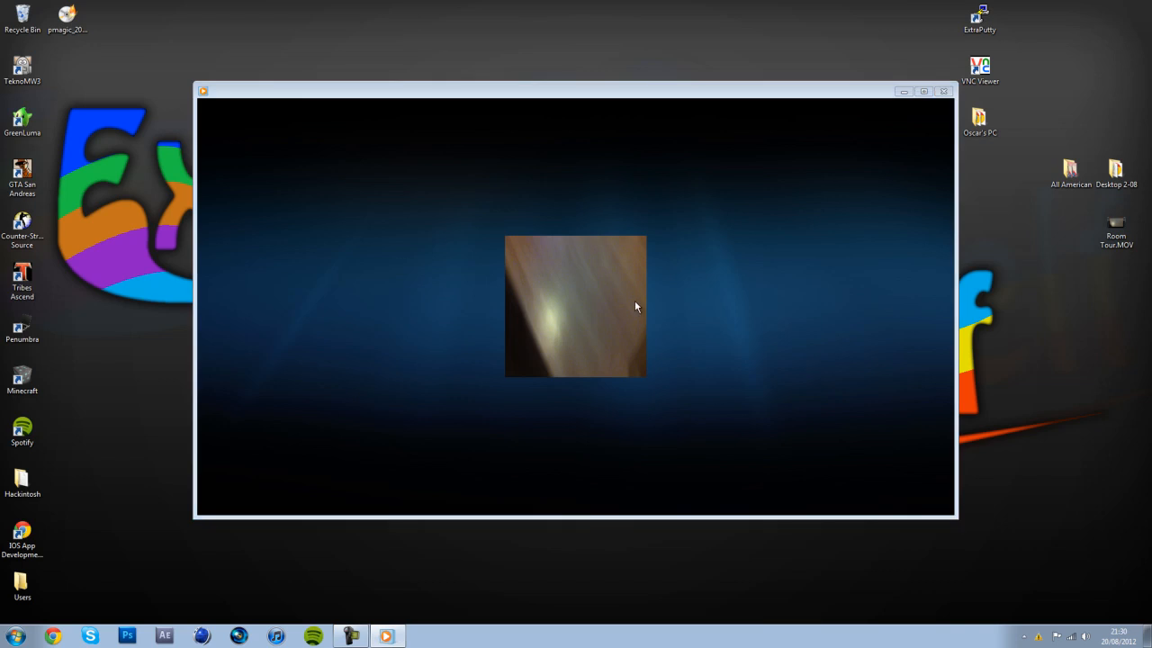
mouse_move(632, 284)
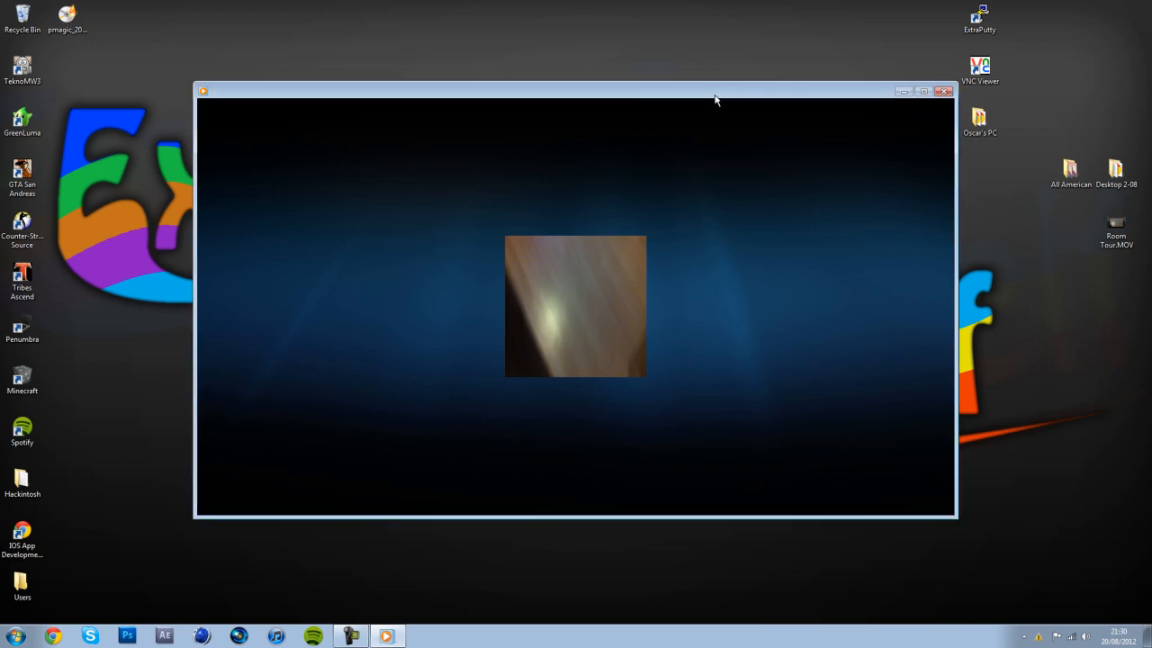
mouse_move(1040, 577)
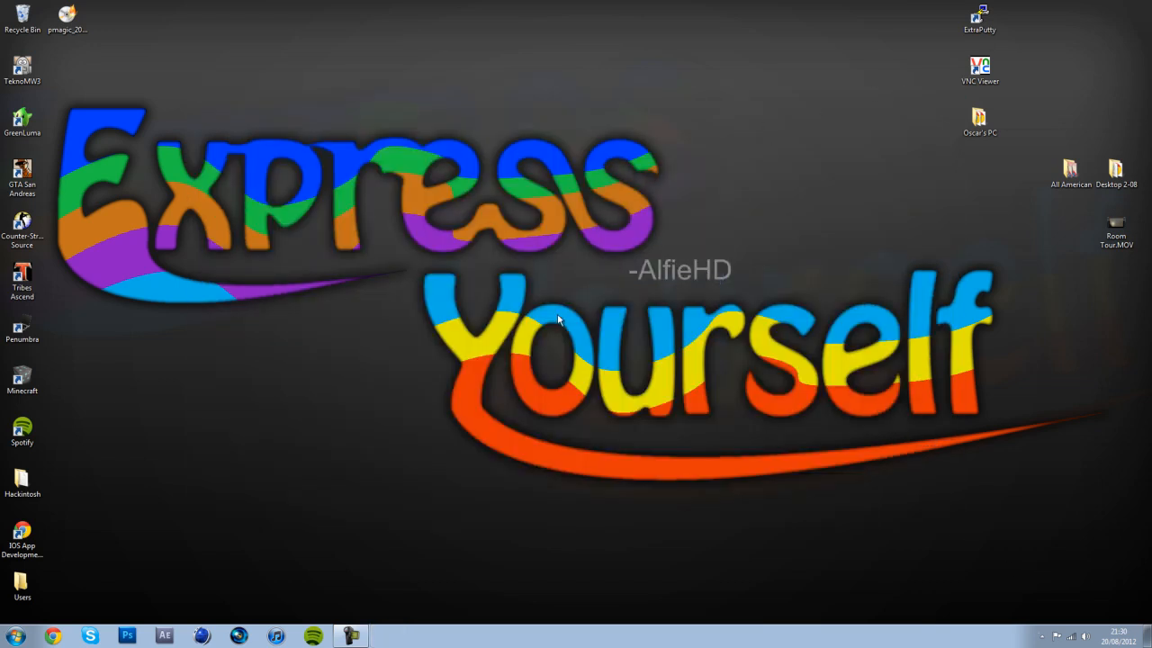
click(15, 631)
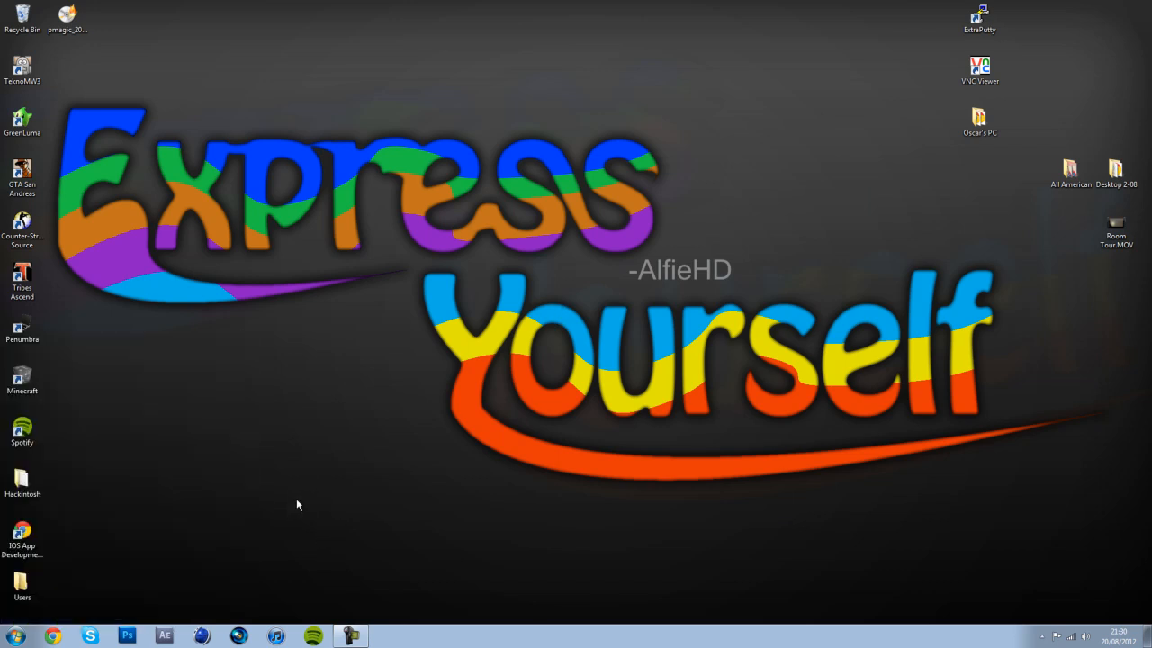
mouse_move(249, 509)
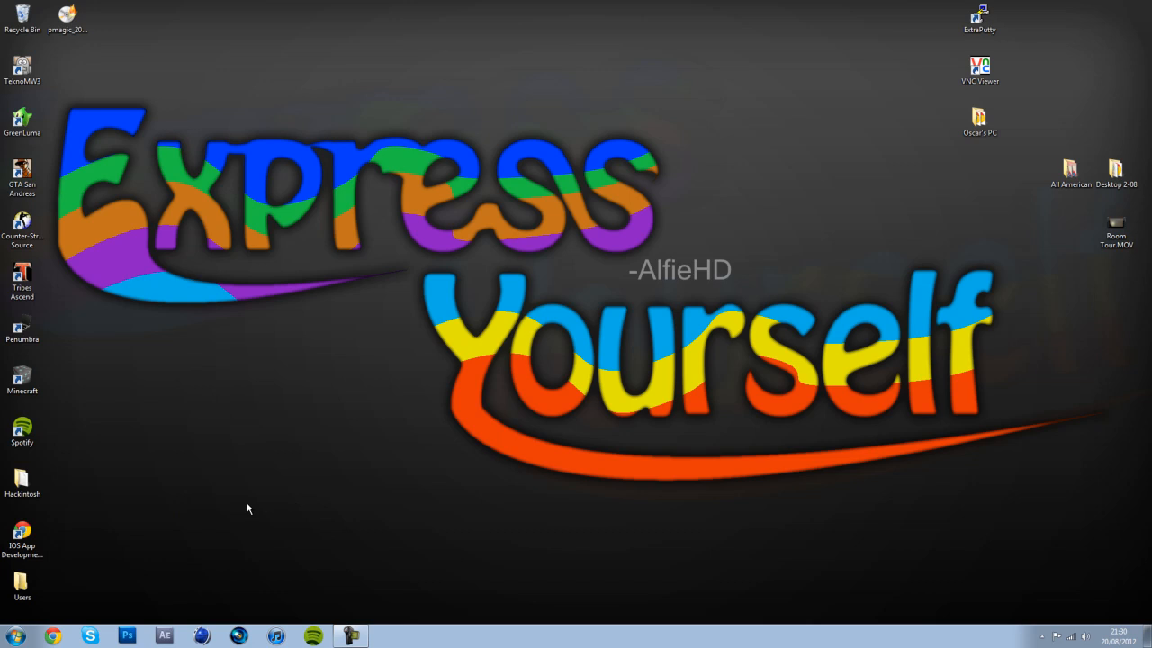
click(1115, 225)
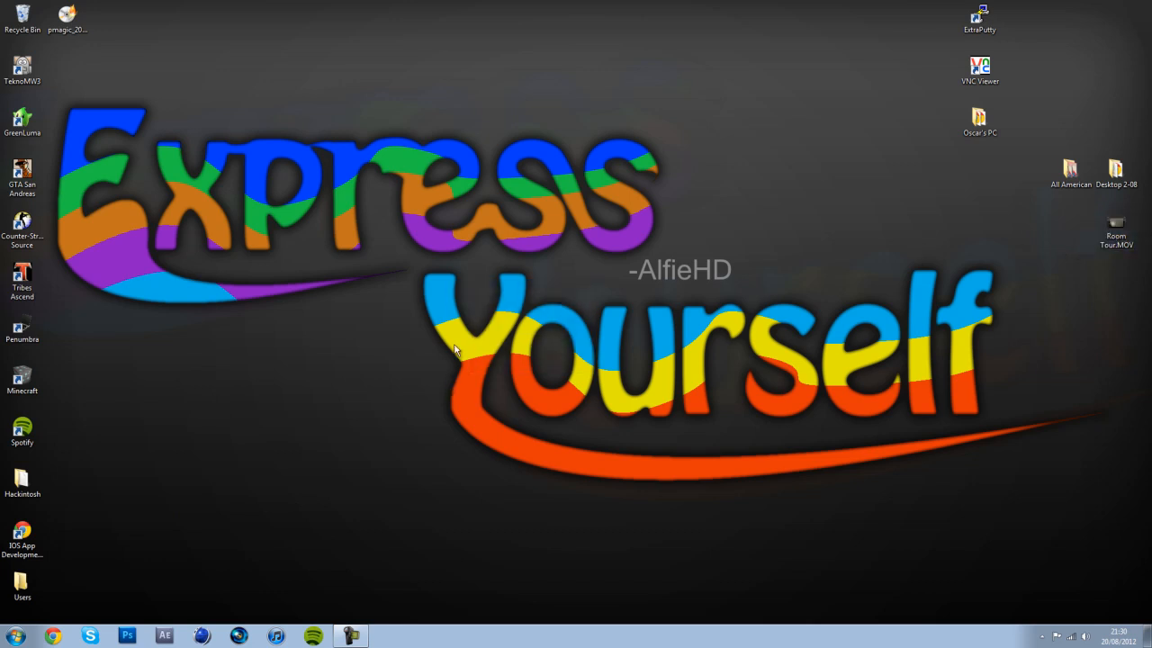
mouse_move(364, 382)
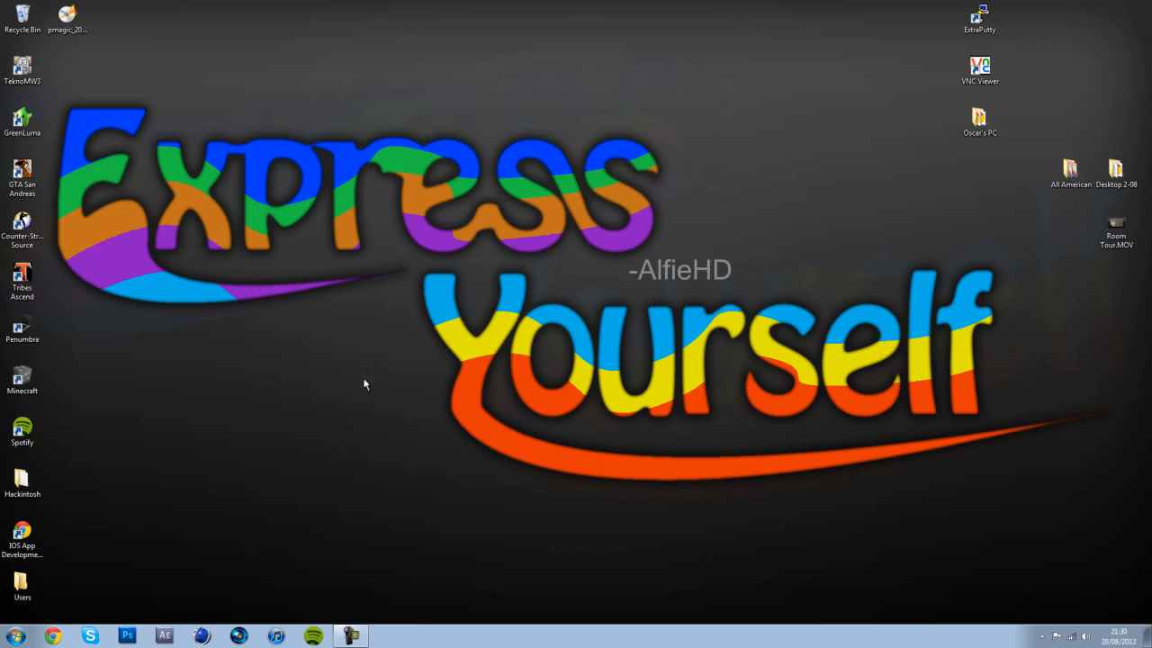
mouse_move(449, 460)
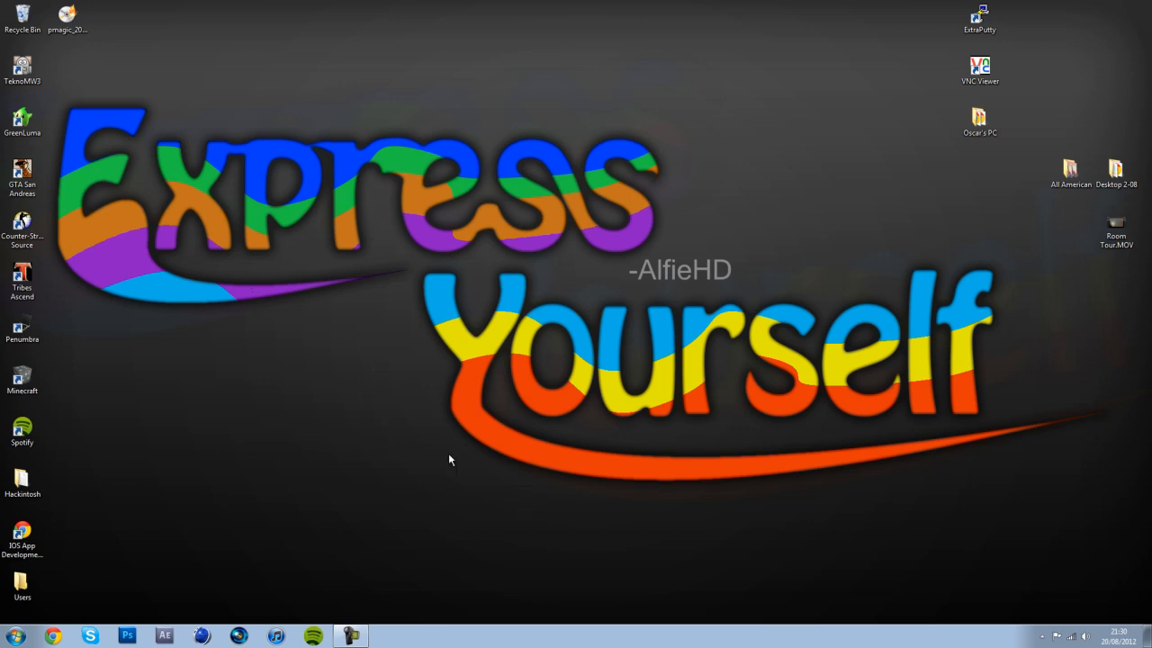
mouse_move(162, 565)
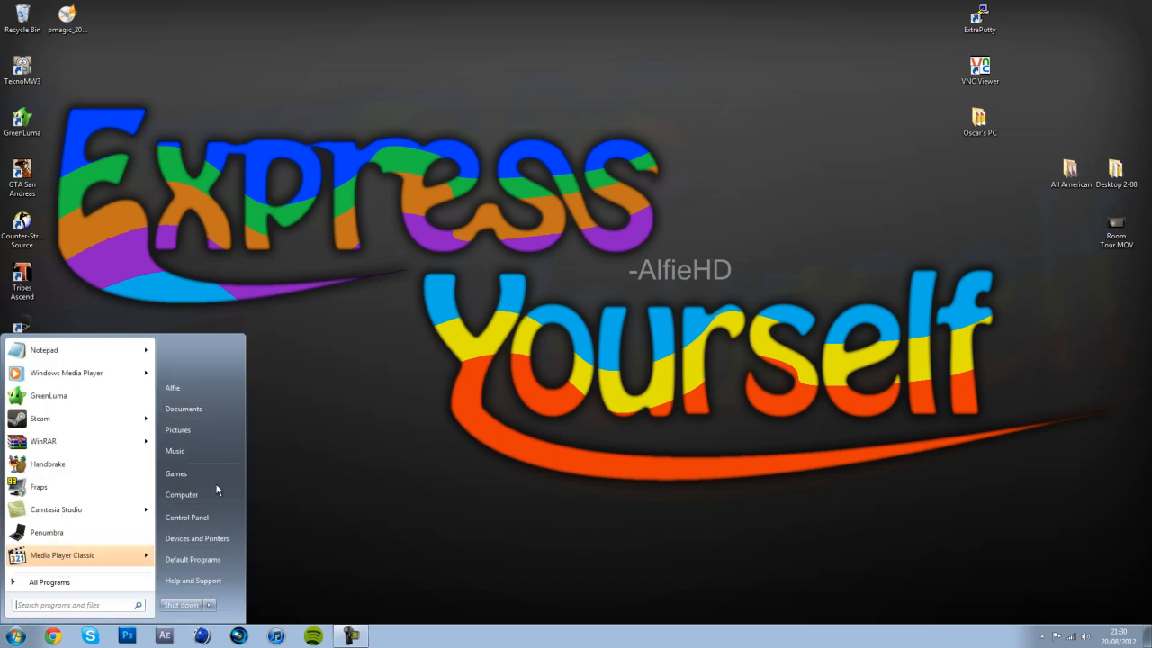
Copy the 64-bit Windows Media Player folder from C:\Program Files.
click(182, 494)
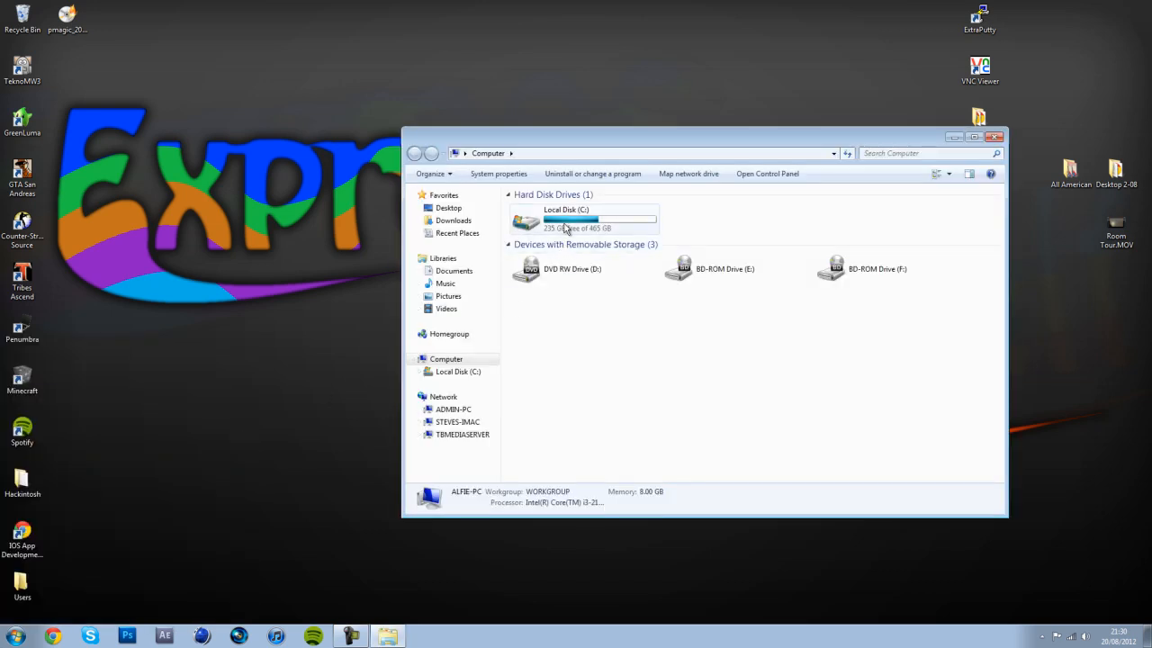
double_click(567, 219)
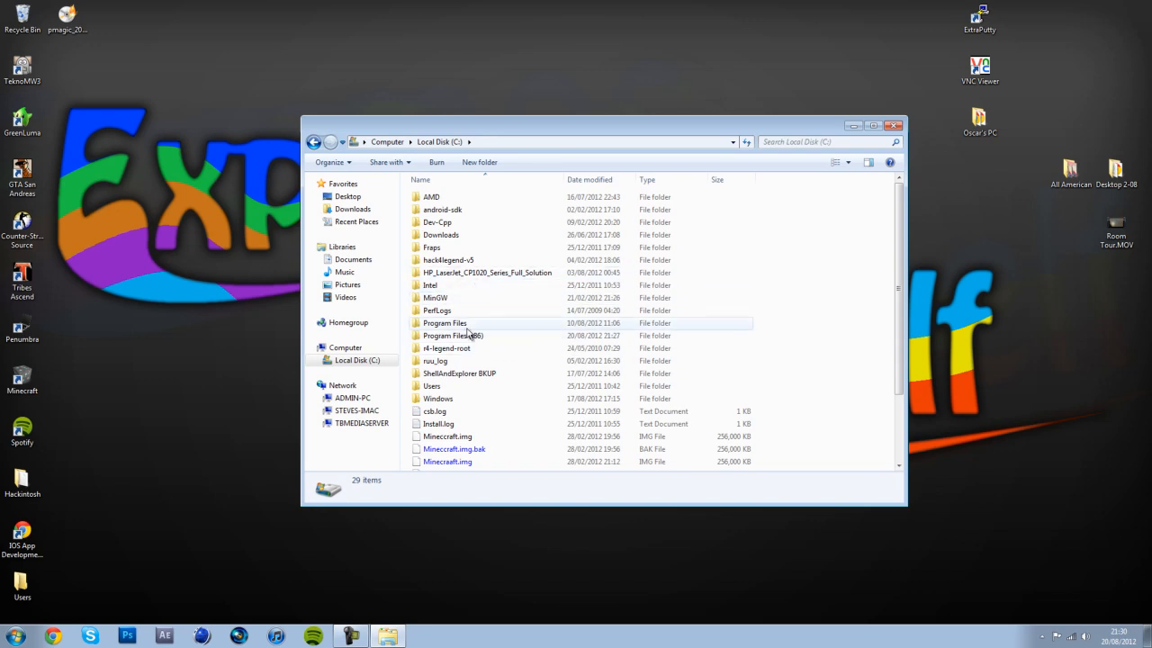
mouse_move(486, 336)
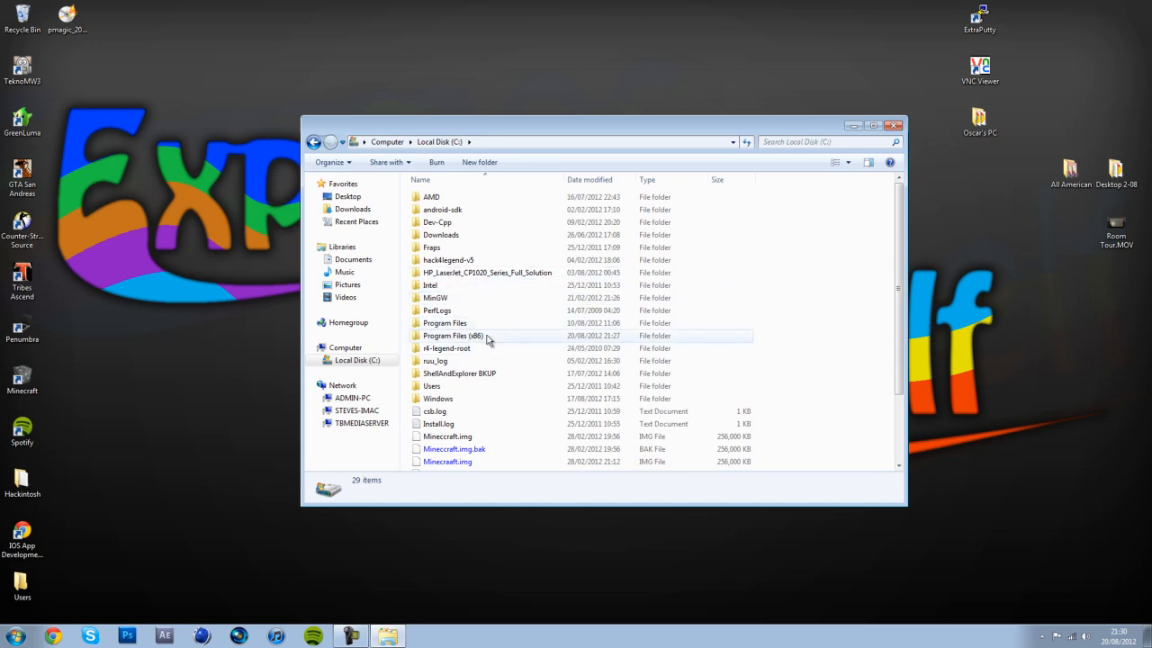
double_click(444, 322)
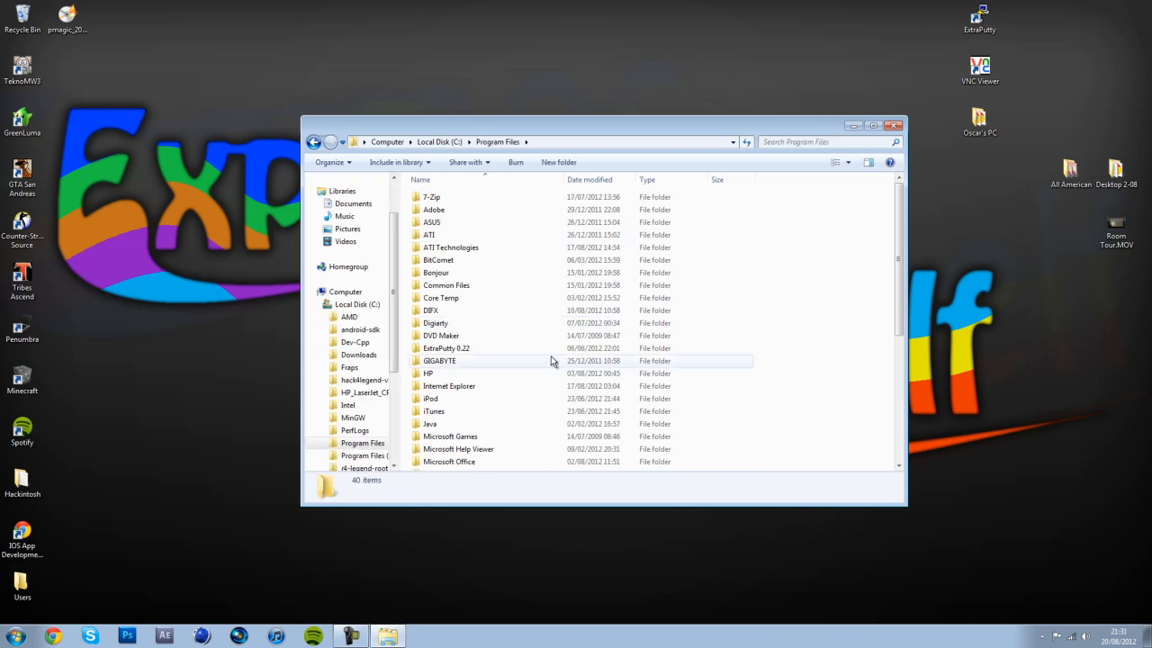
click(456, 401)
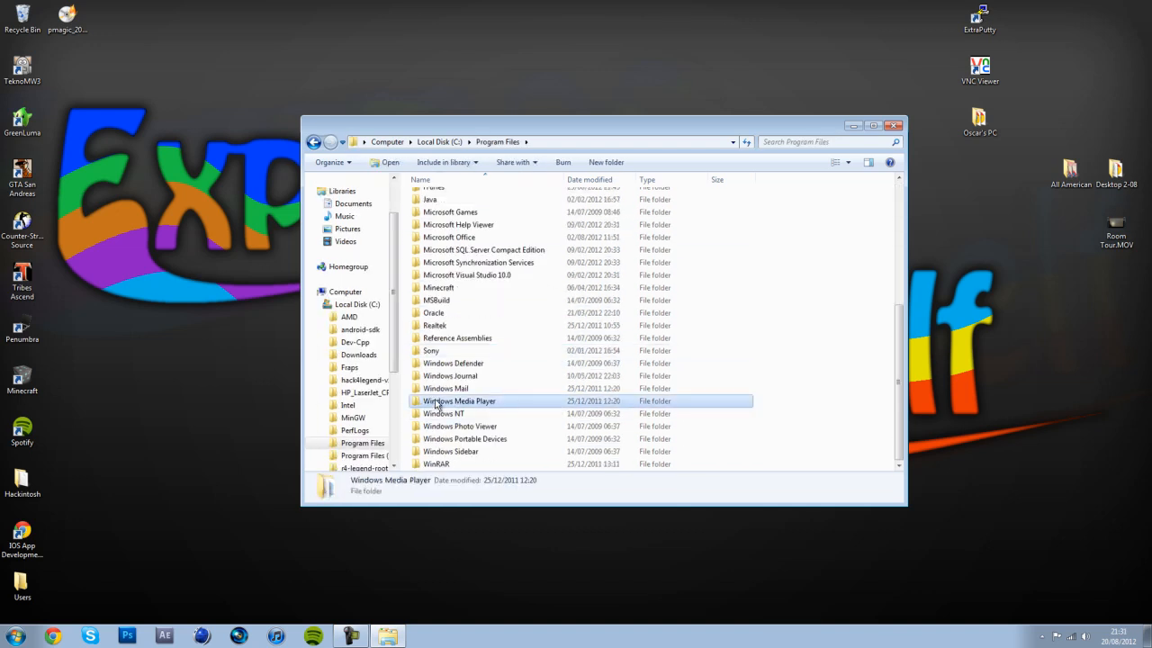
mouse_move(450, 400)
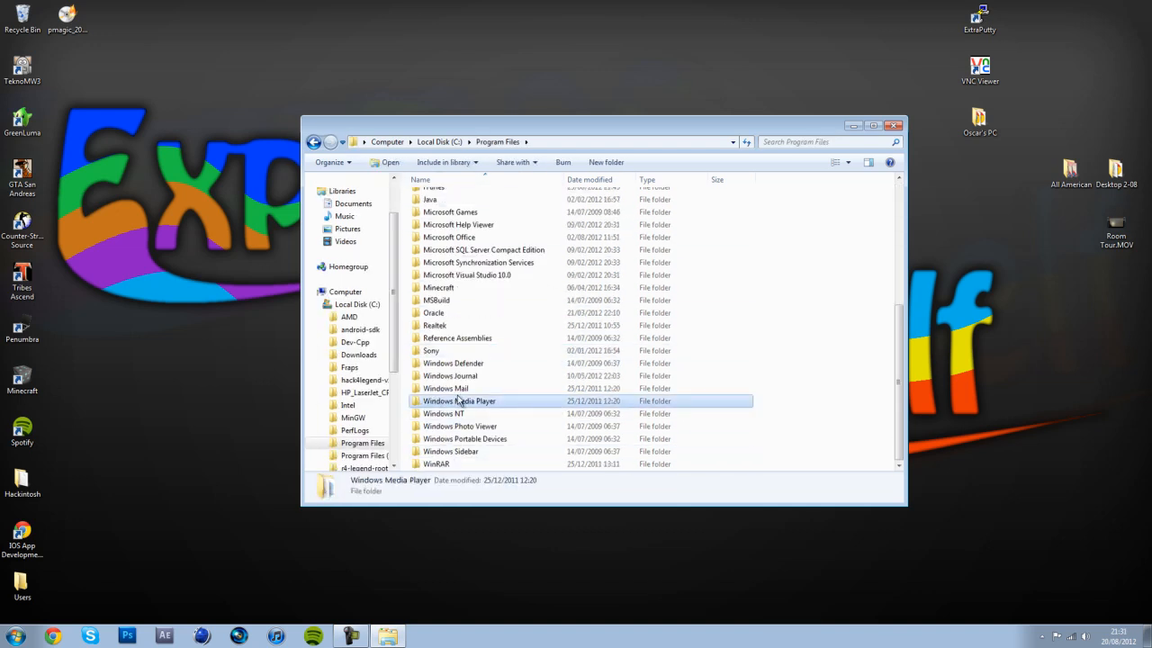
right_click(459, 400)
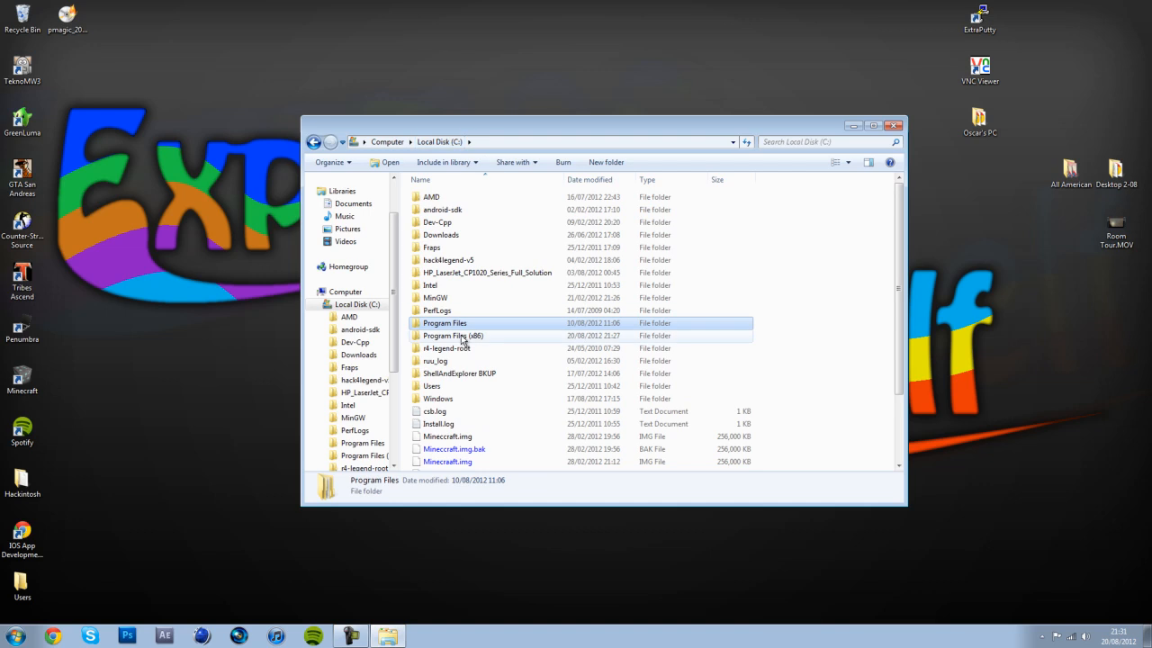
Rename the 32-bit Windows Media Player folder in Program Files (x86), granting administrator permission.
click(453, 335)
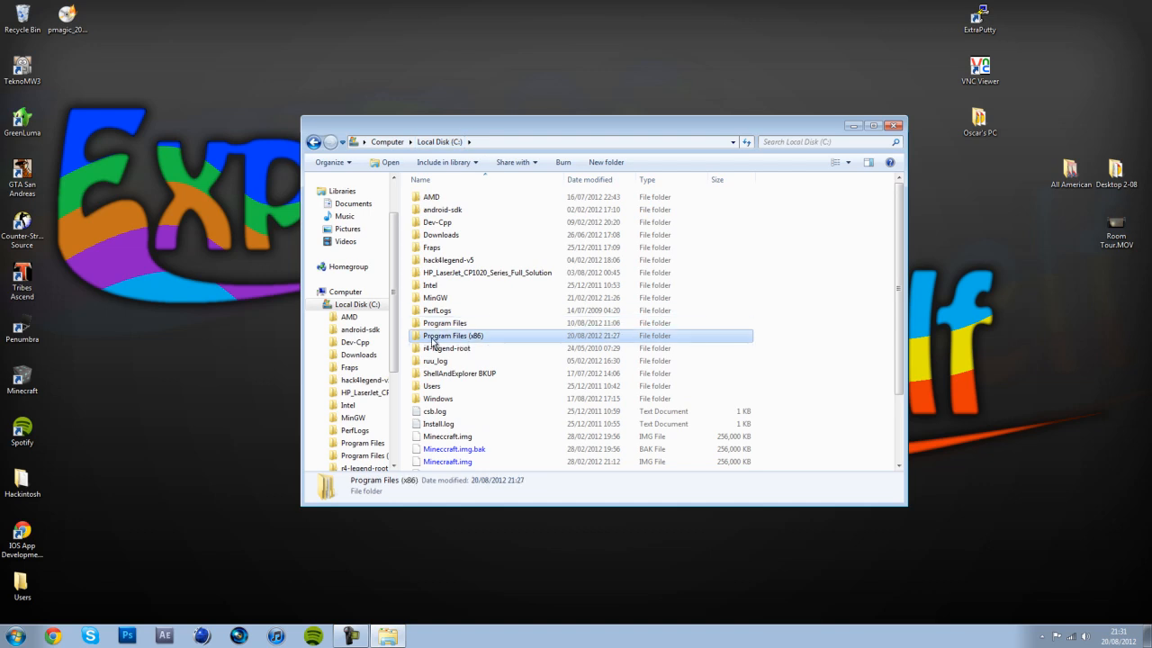
double_click(453, 335)
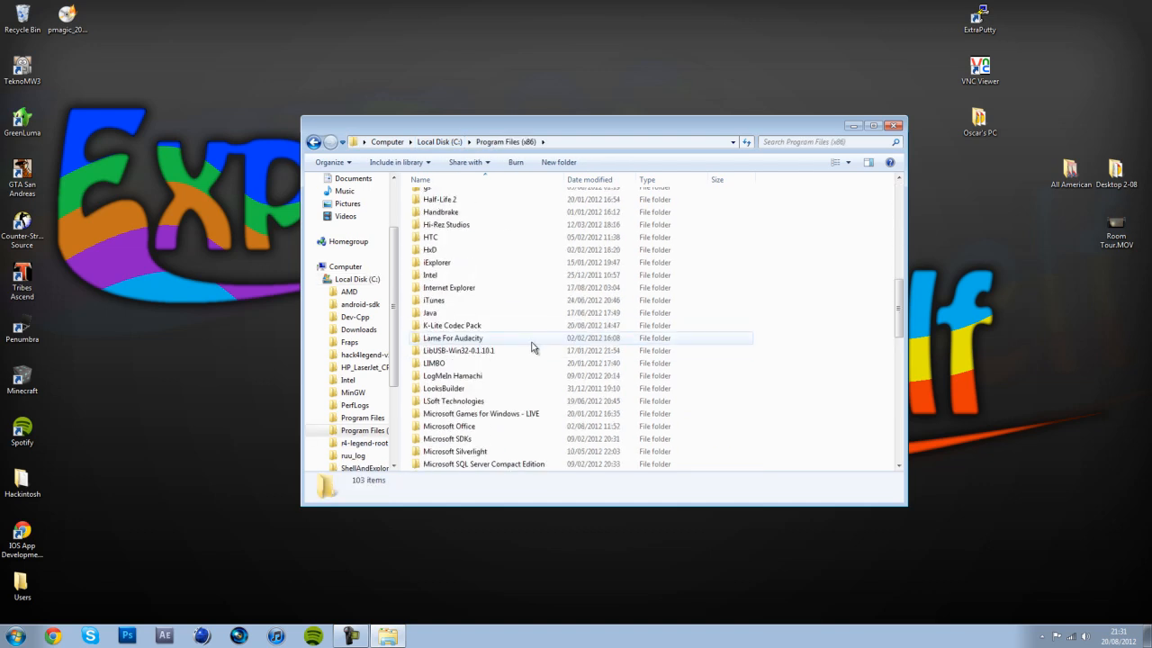
scroll(down, 3)
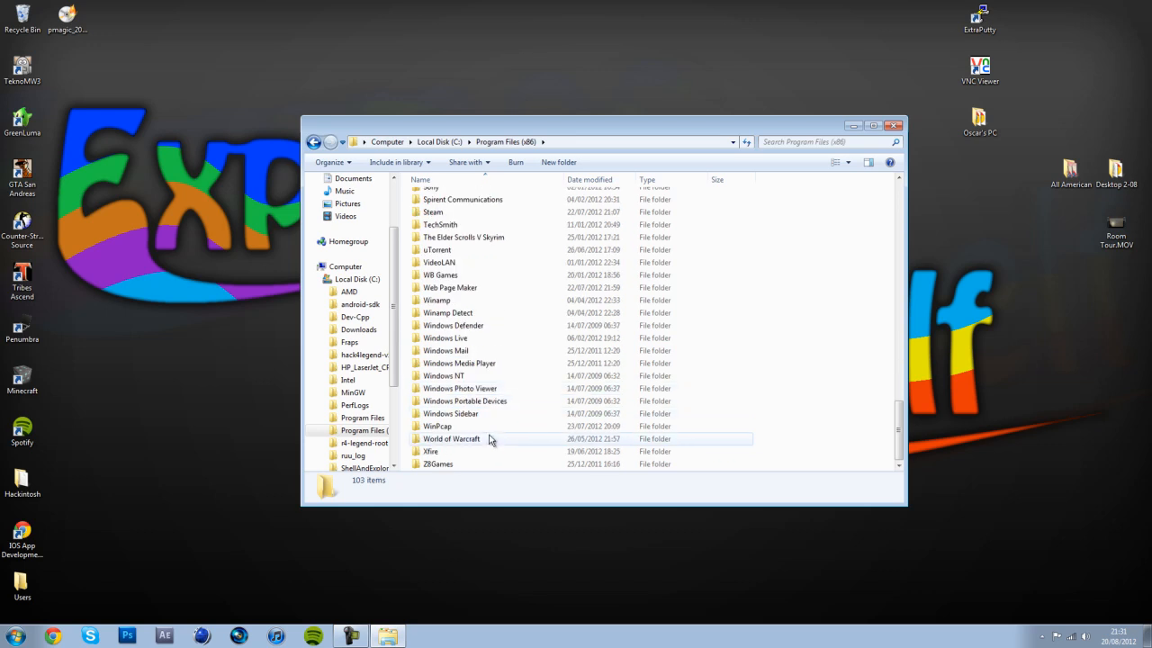
double_click(459, 363)
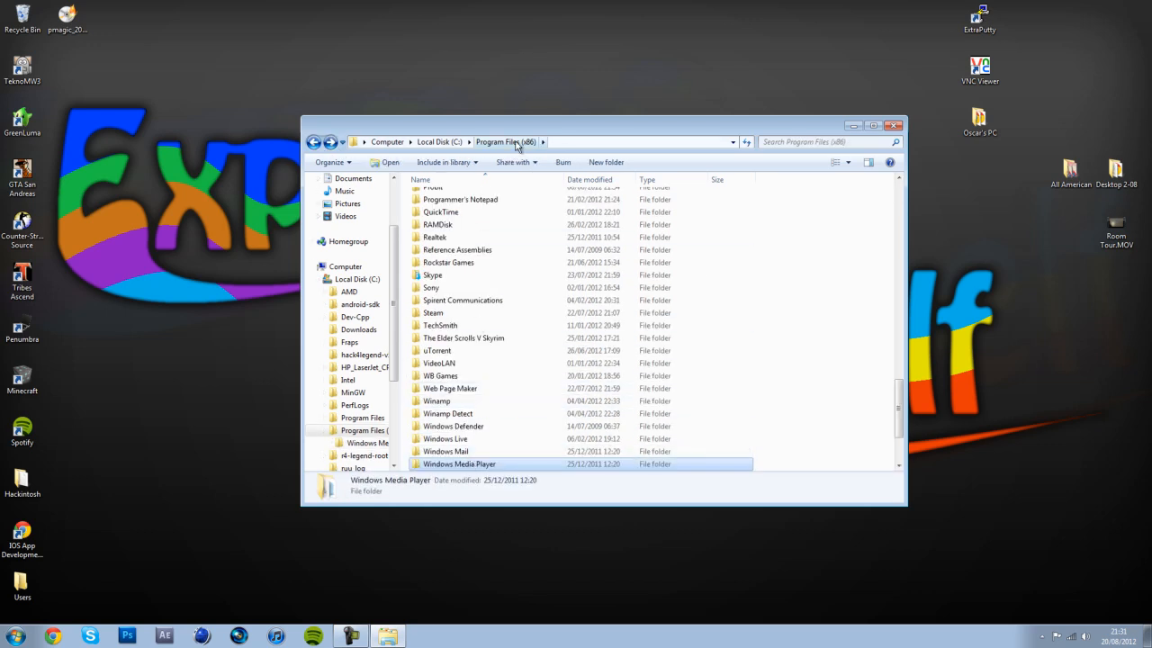
scroll(down, 3)
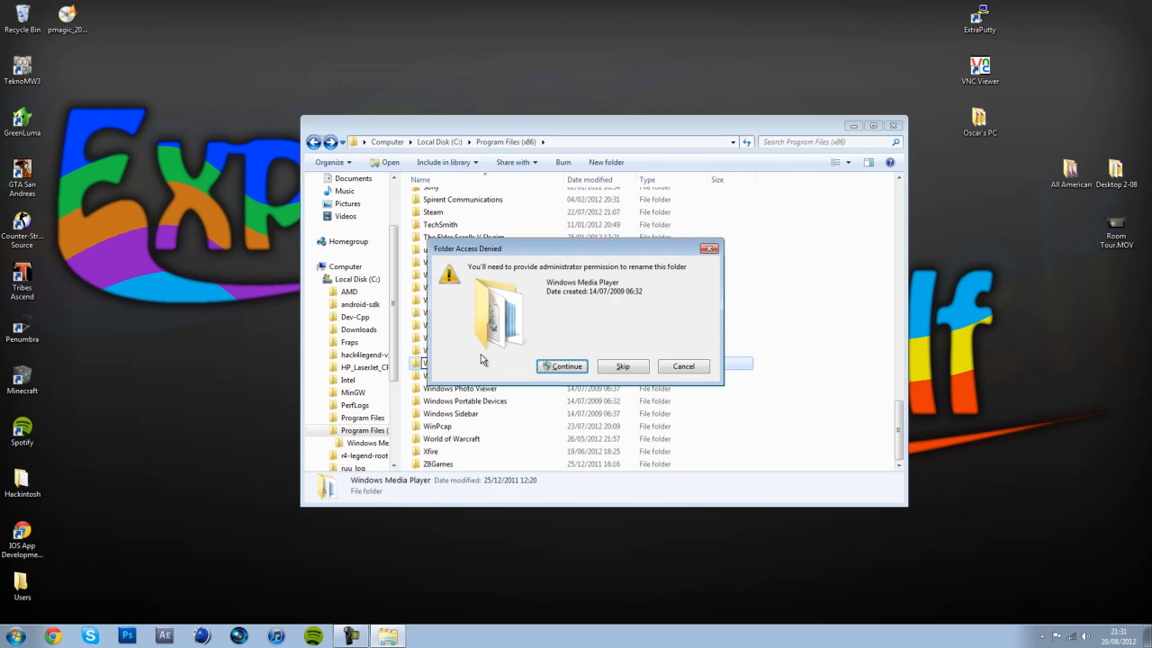
click(562, 366)
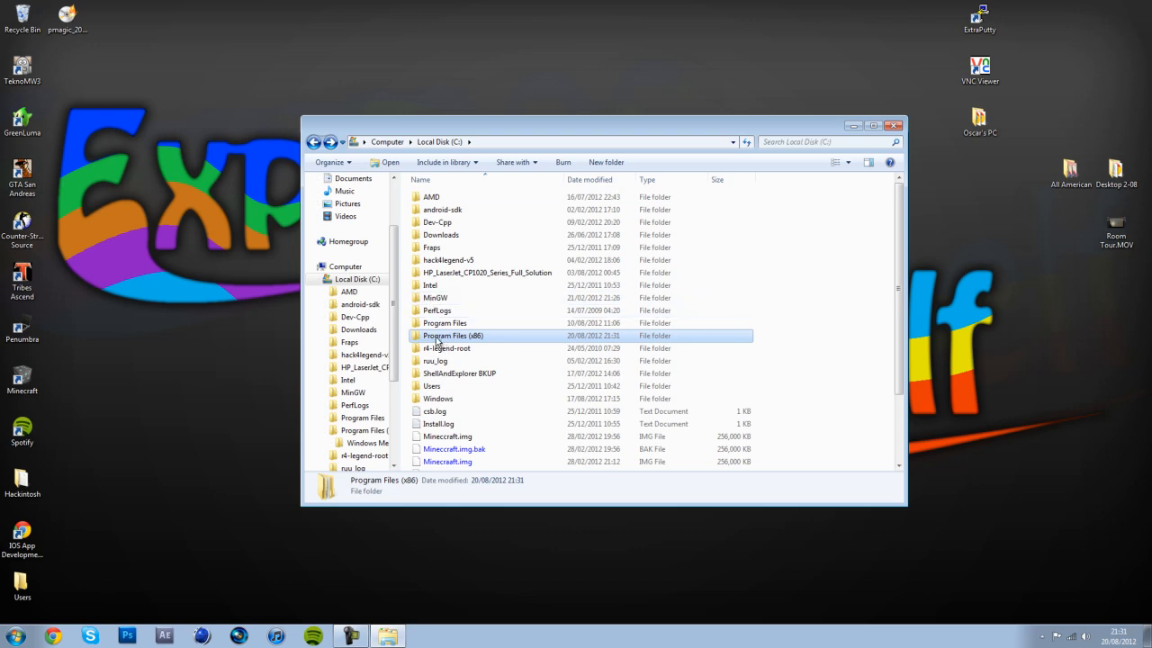
Paste the 64-bit folder into Program Files (x86) with admin permission, then replay Room Tour.MOV.
right_click(452, 335)
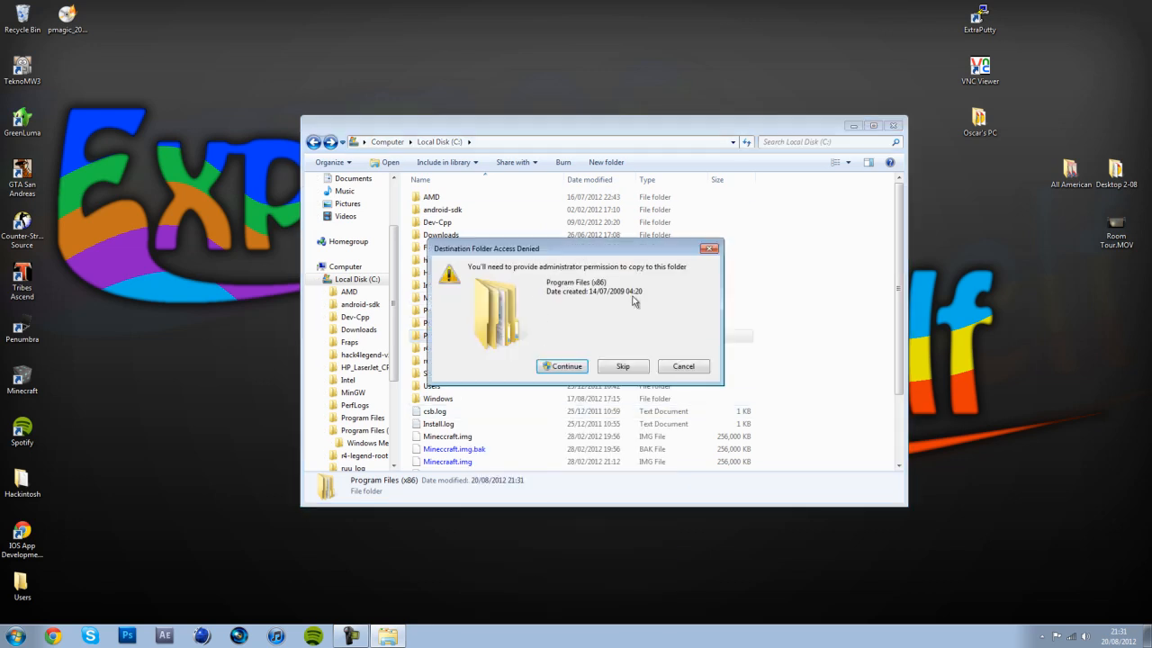
click(562, 366)
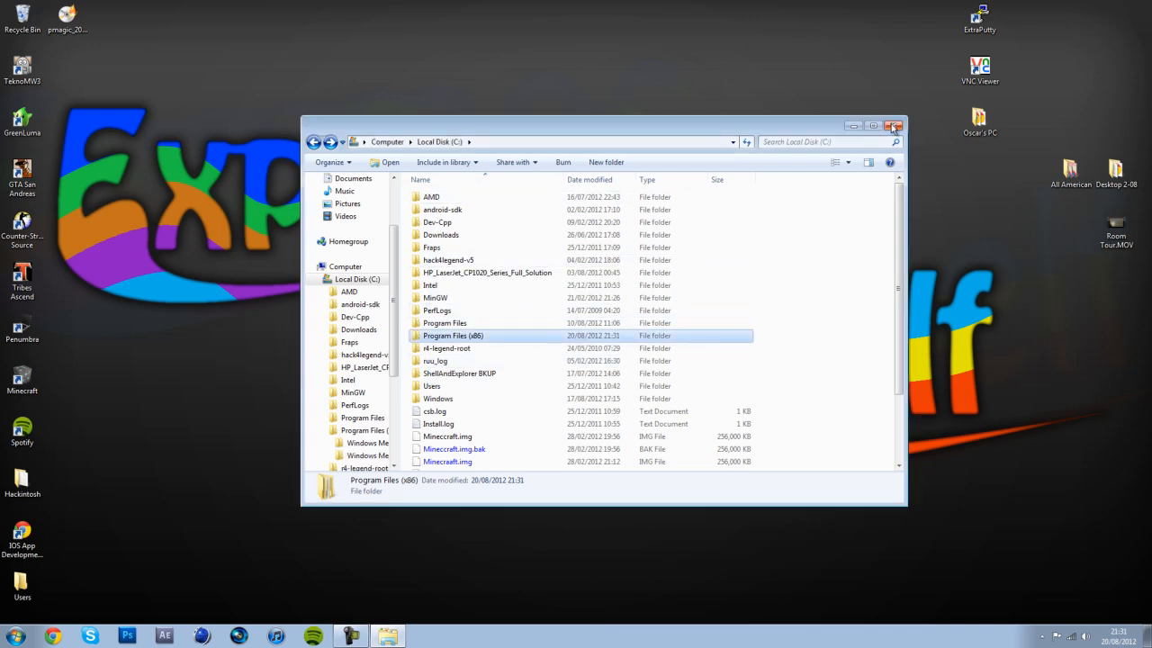
click(894, 125)
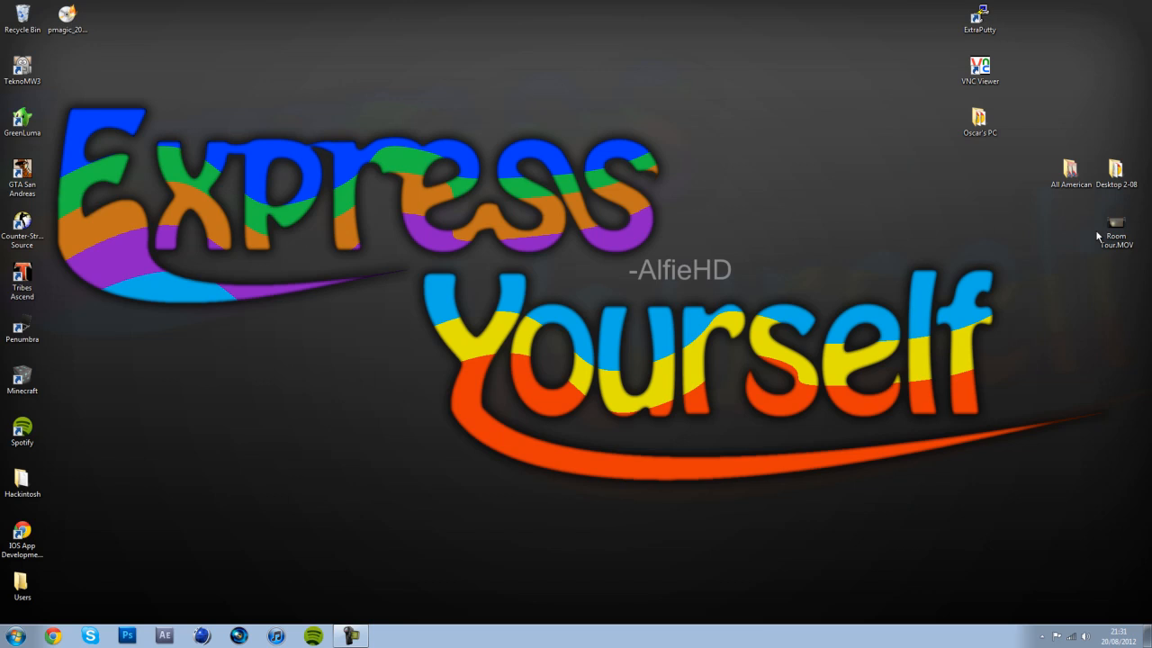
double_click(1114, 223)
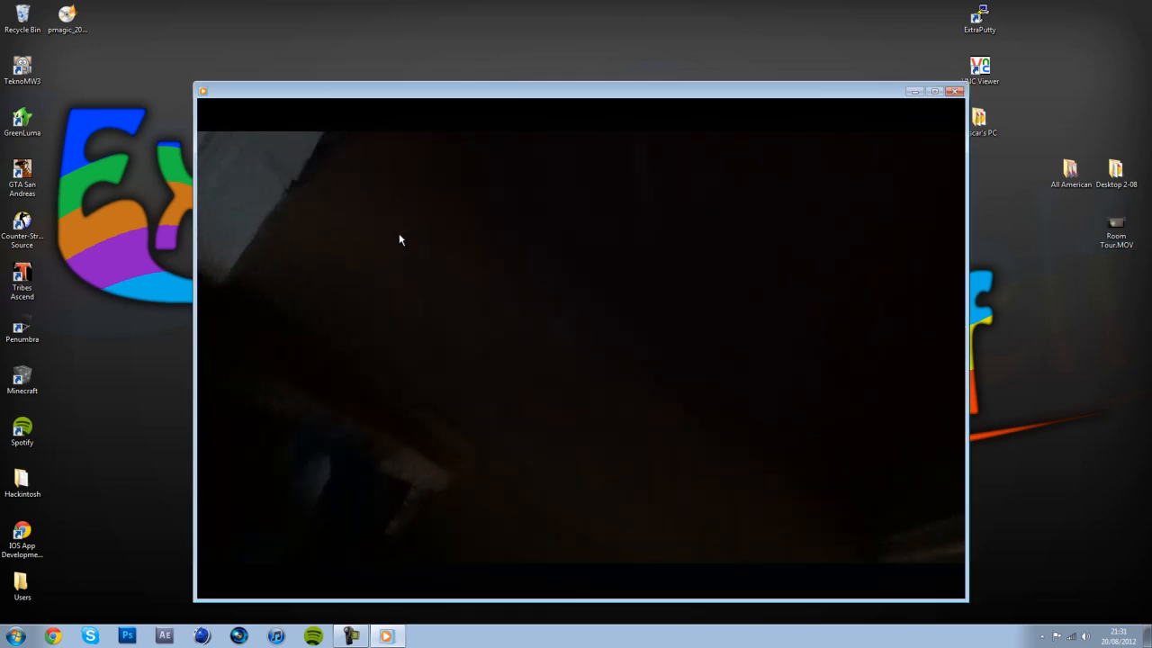
drag(581, 90, 558, 66)
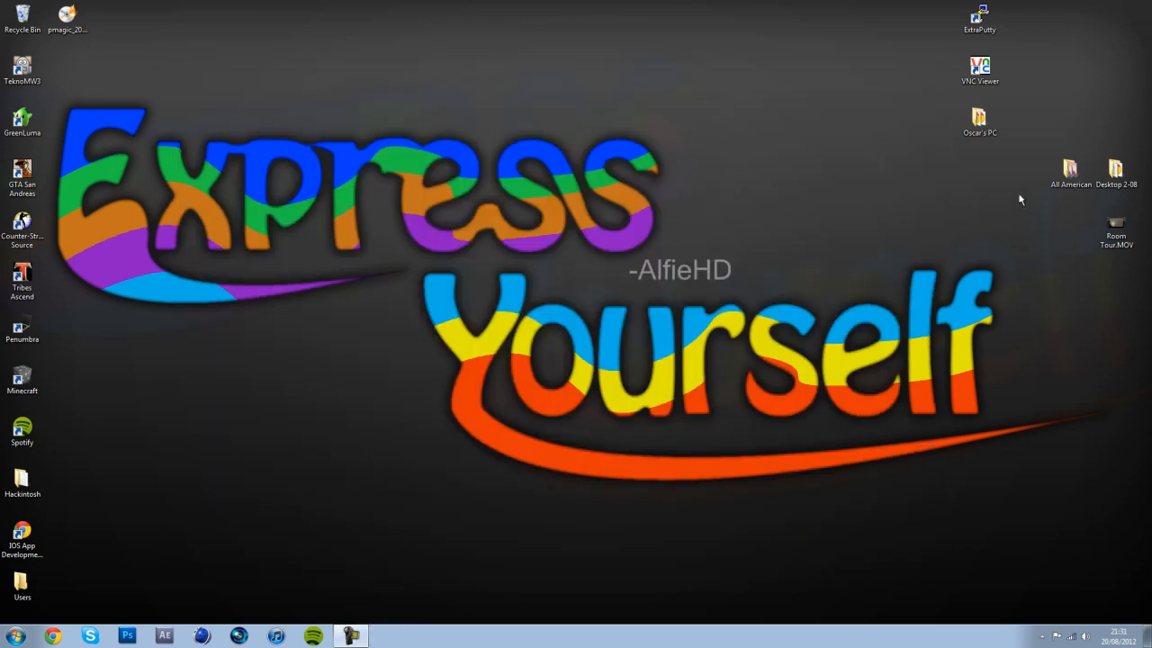
mouse_move(470, 348)
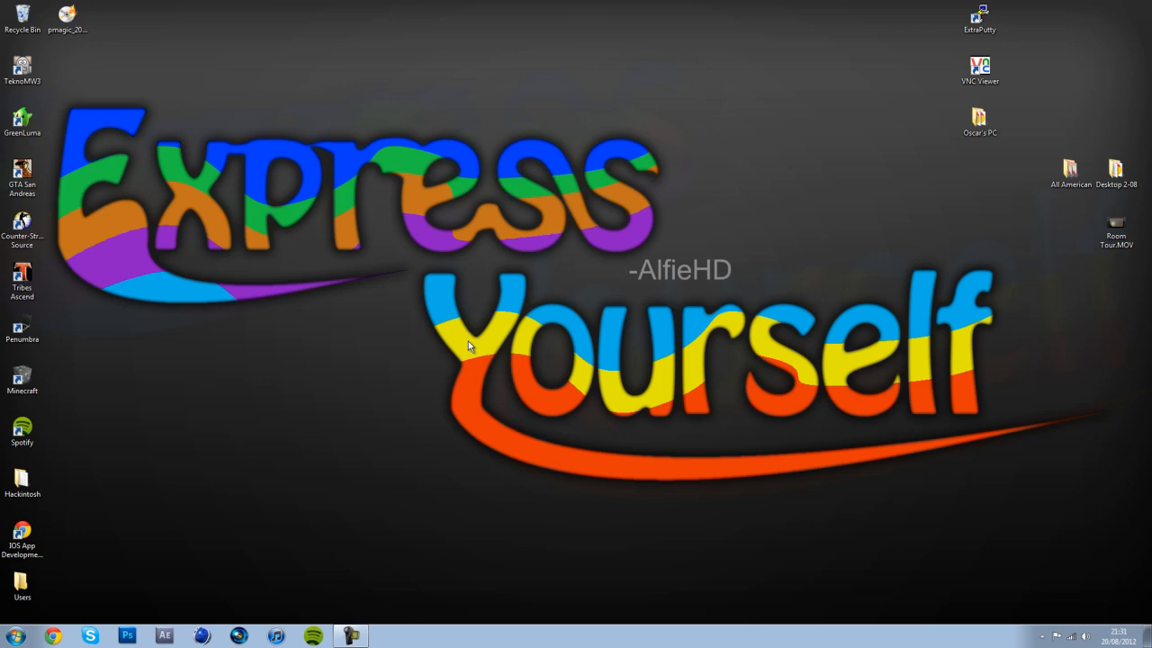
click(1116, 225)
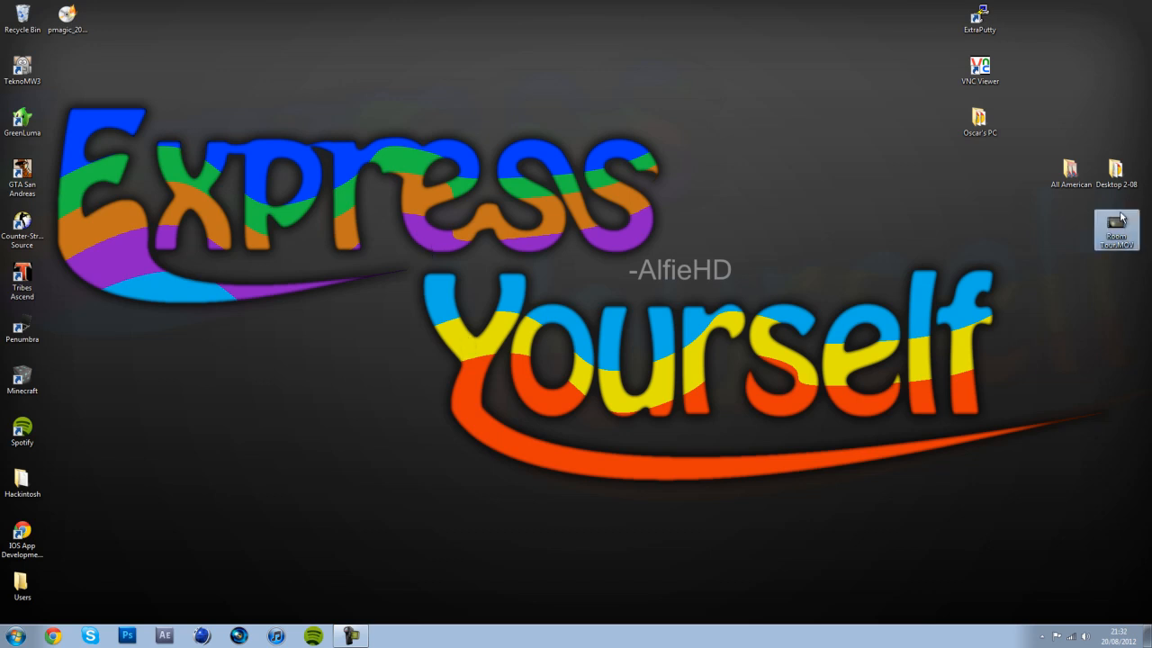
mouse_move(537, 261)
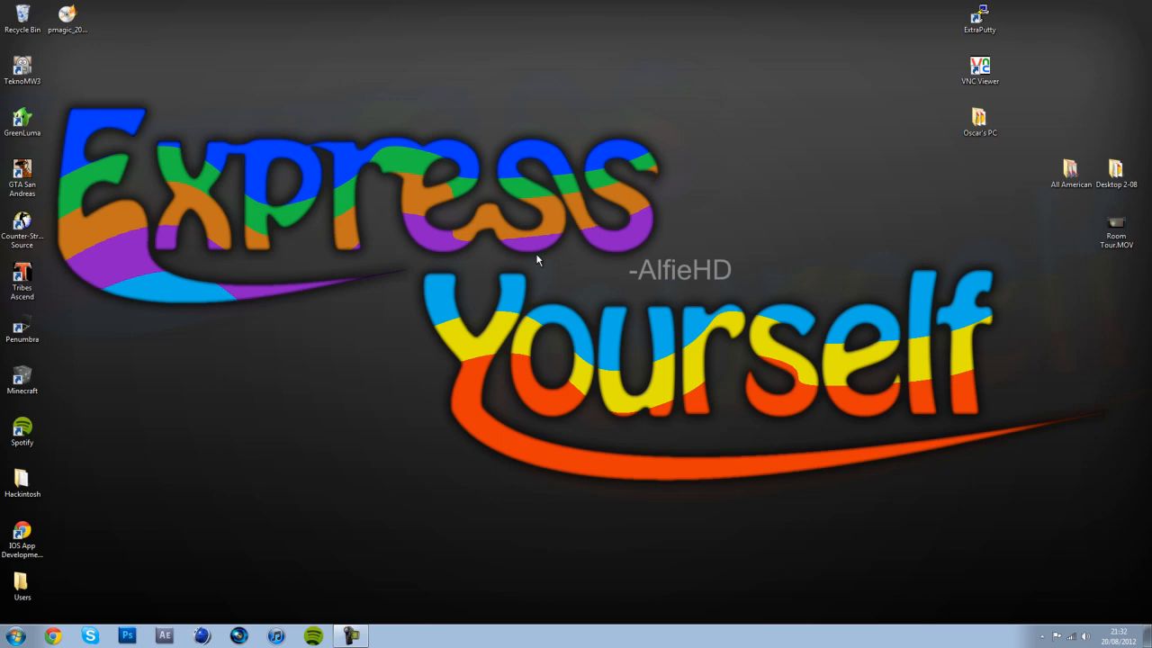
mouse_move(388, 628)
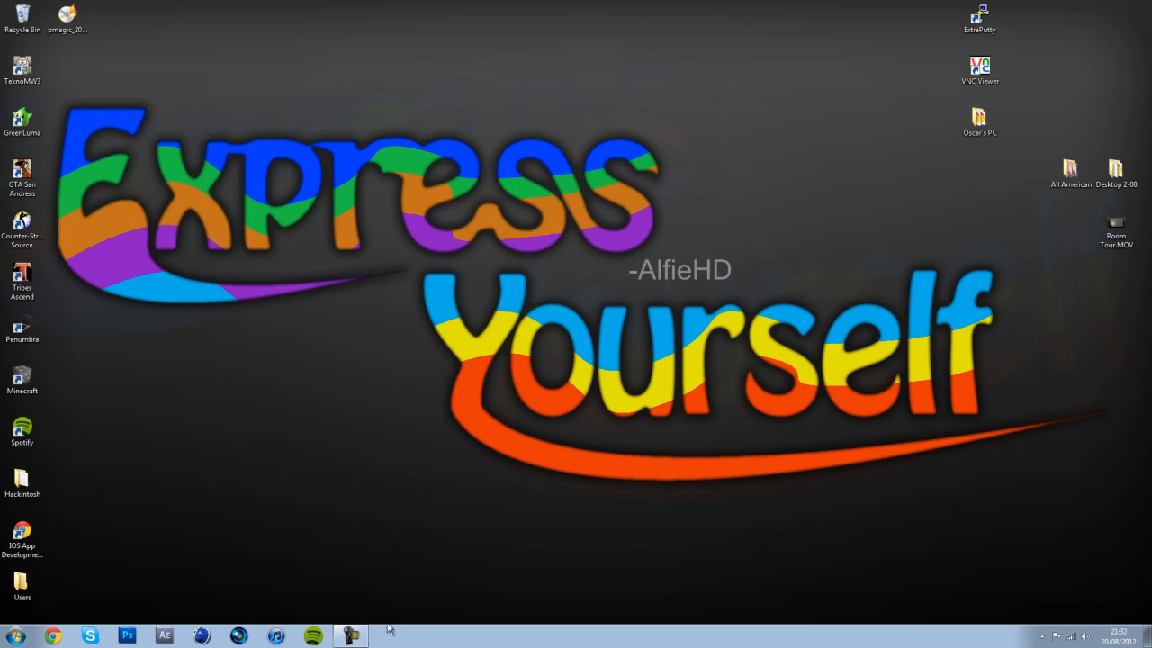